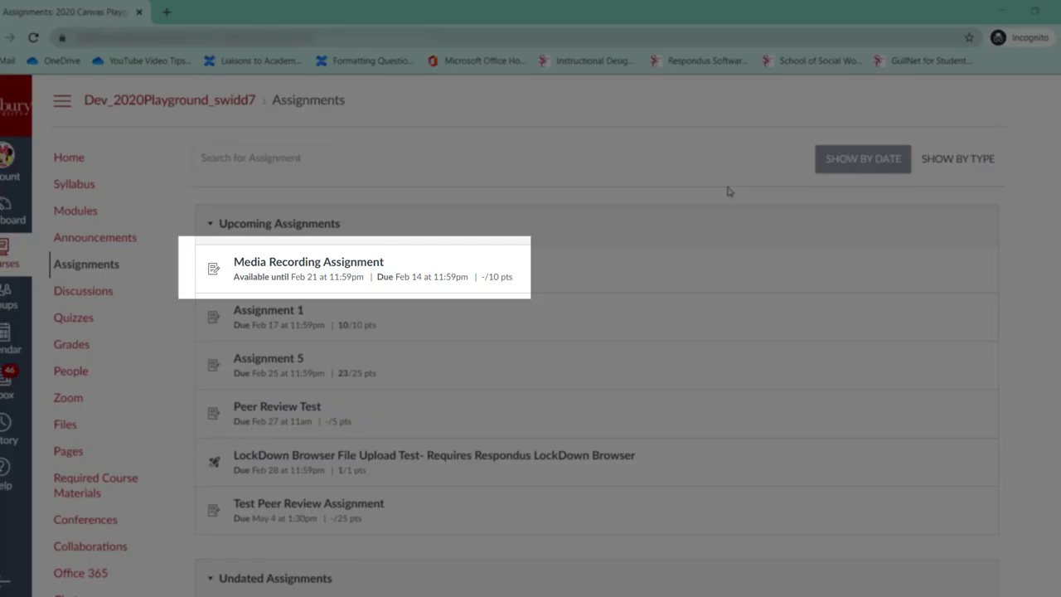
mouse_move(601, 152)
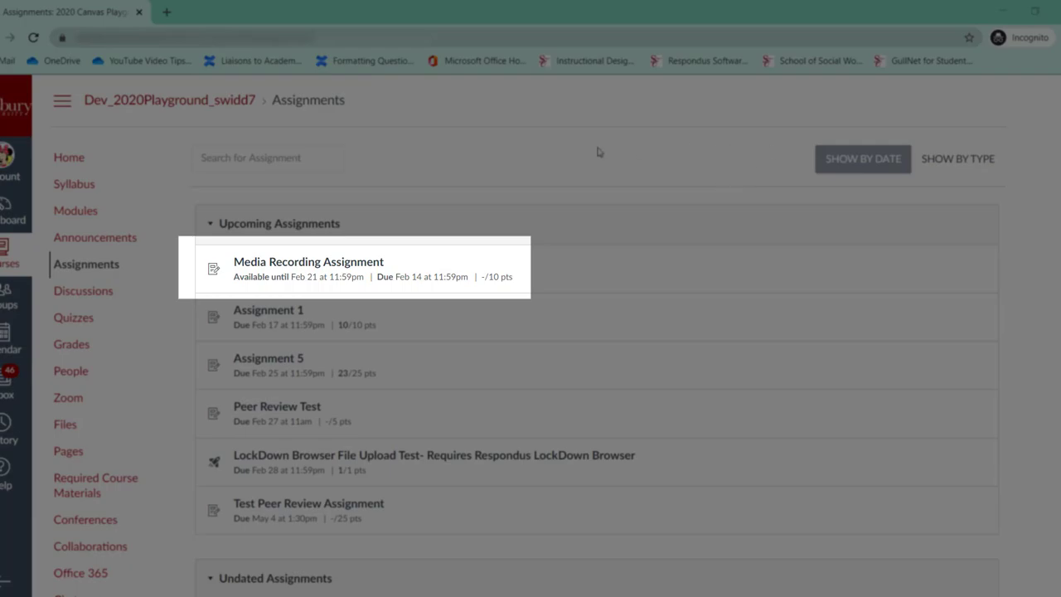
Step: Open the Media Recording Assignment and start a submission, scrolling to the upload form
left_click(307, 261)
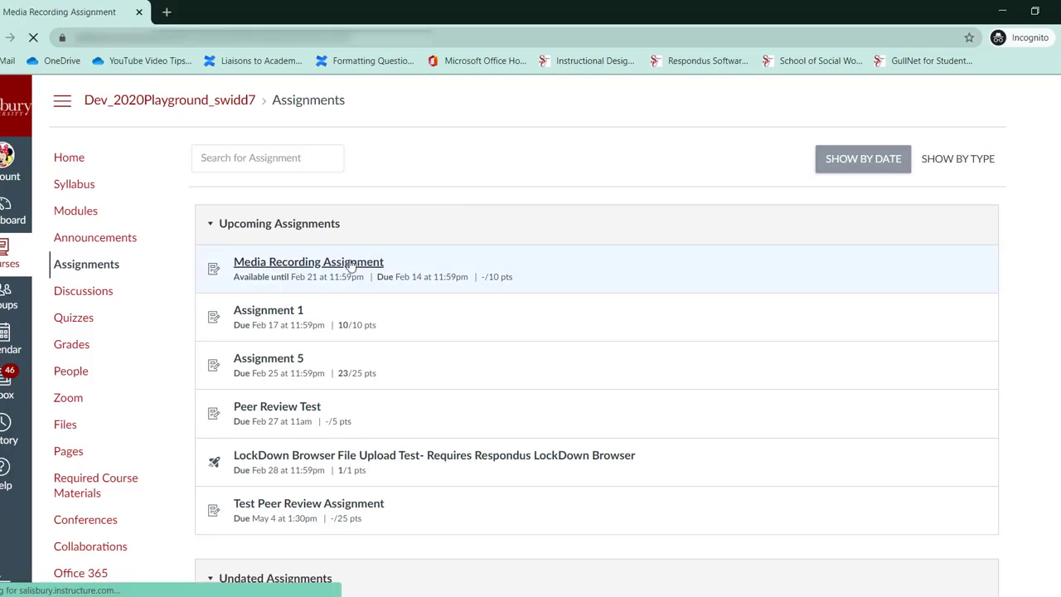
left_click(308, 261)
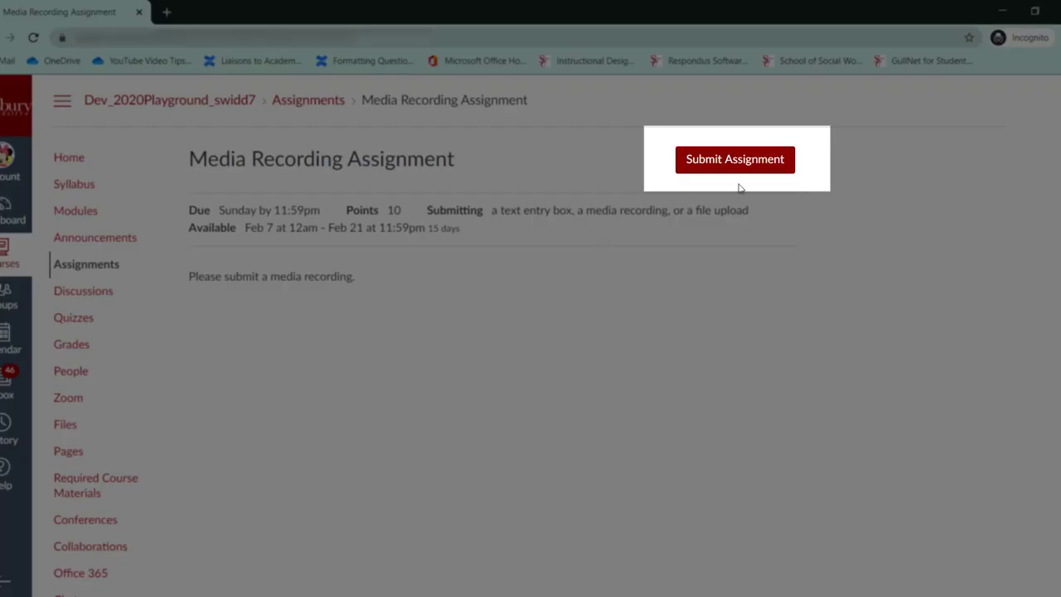
left_click(734, 159)
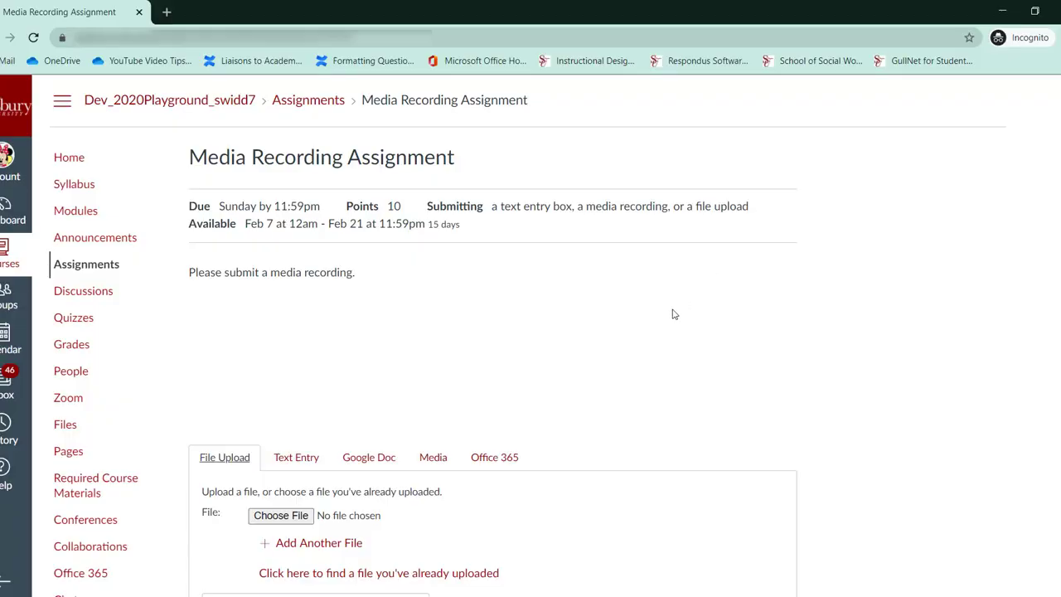
scroll("down", 3)
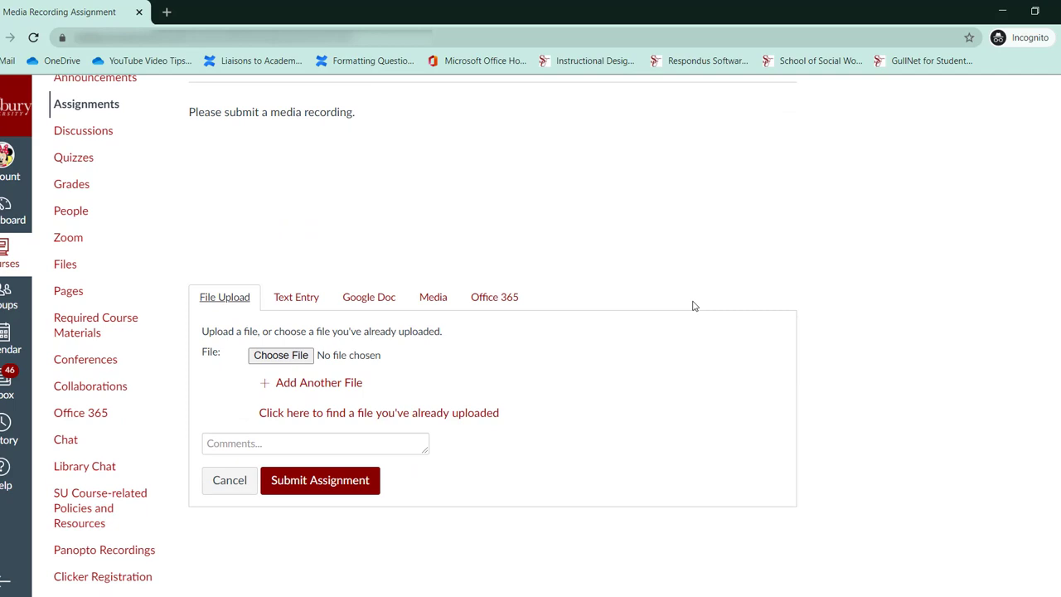
Step: Attach Test Video Project.mp4 from Downloads to the file upload submission
left_click(225, 297)
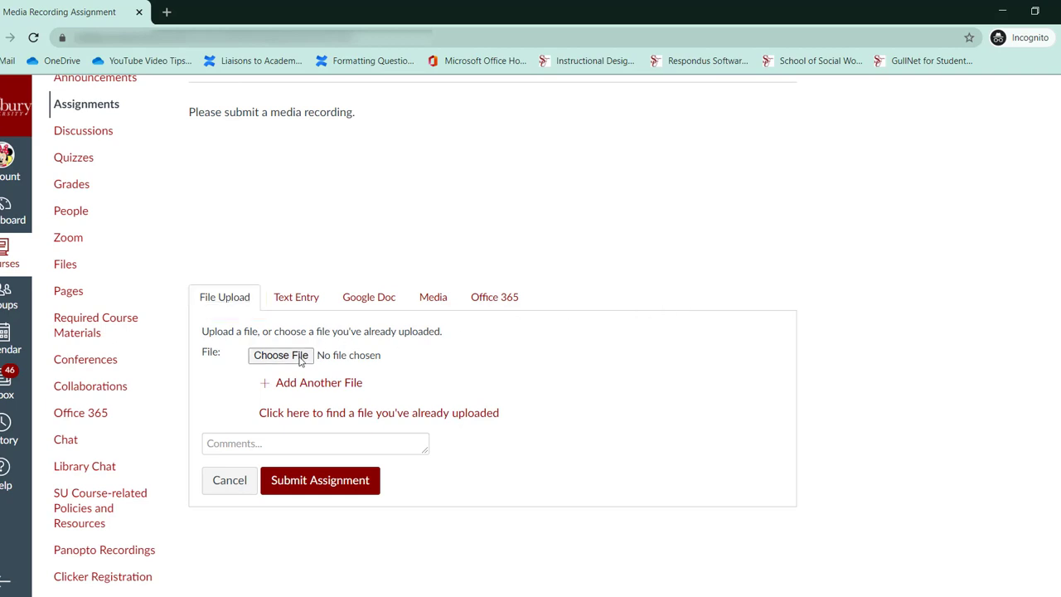
left_click(280, 355)
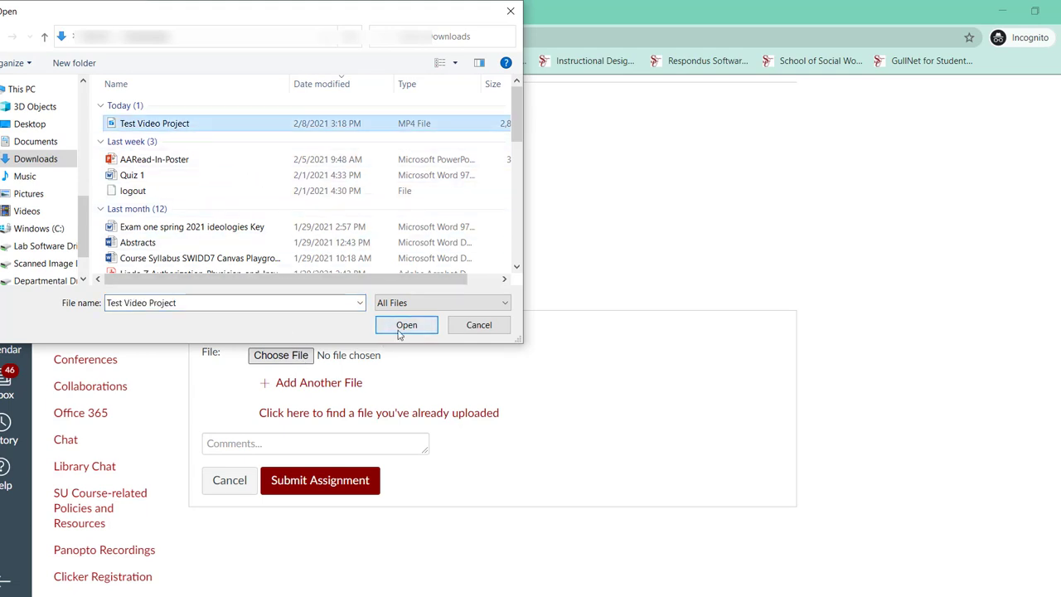
left_click(406, 324)
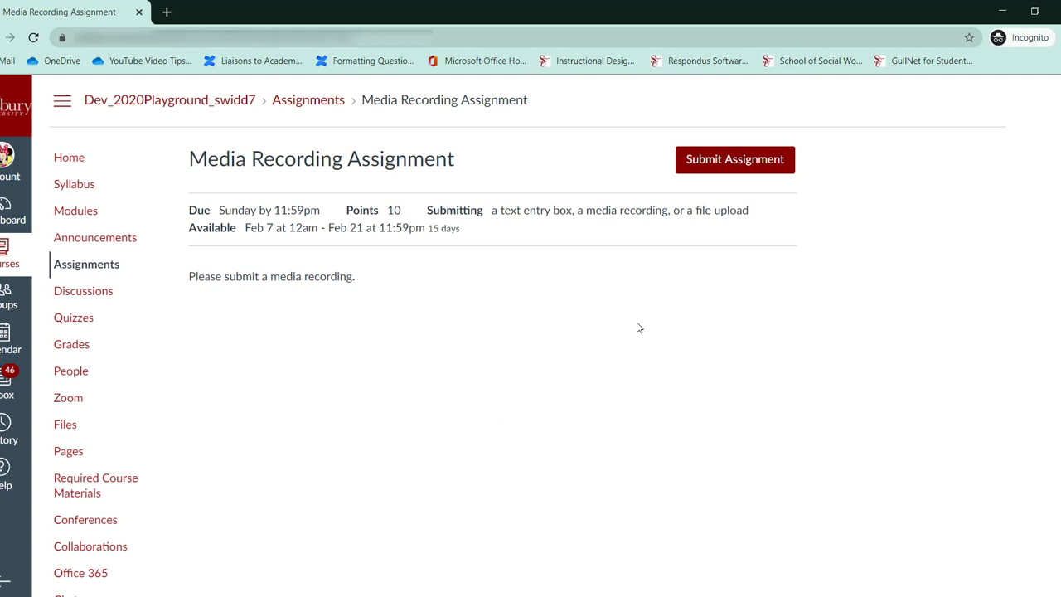
left_click(734, 159)
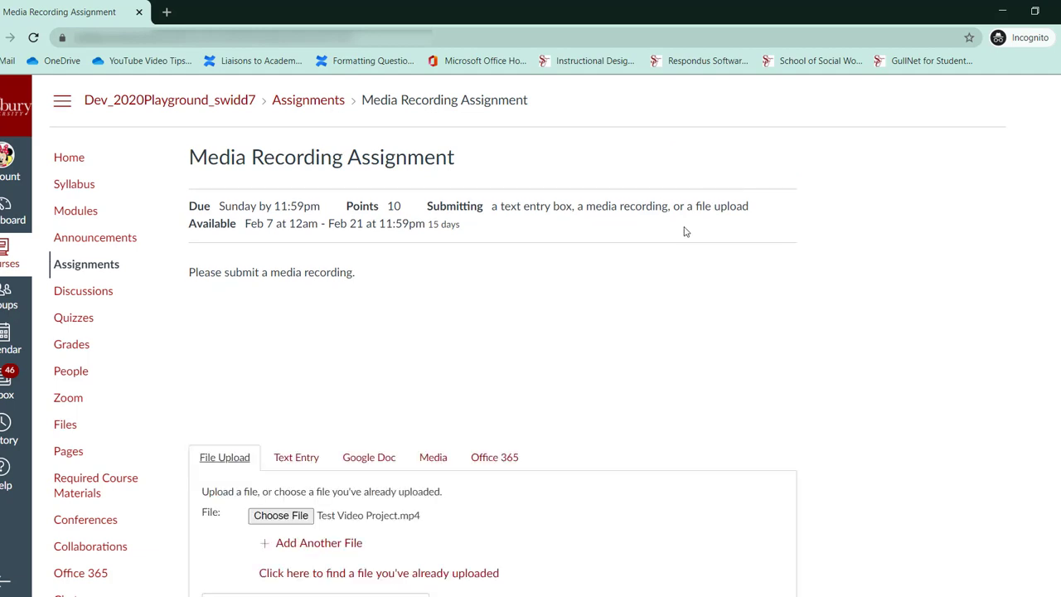
mouse_move(674, 239)
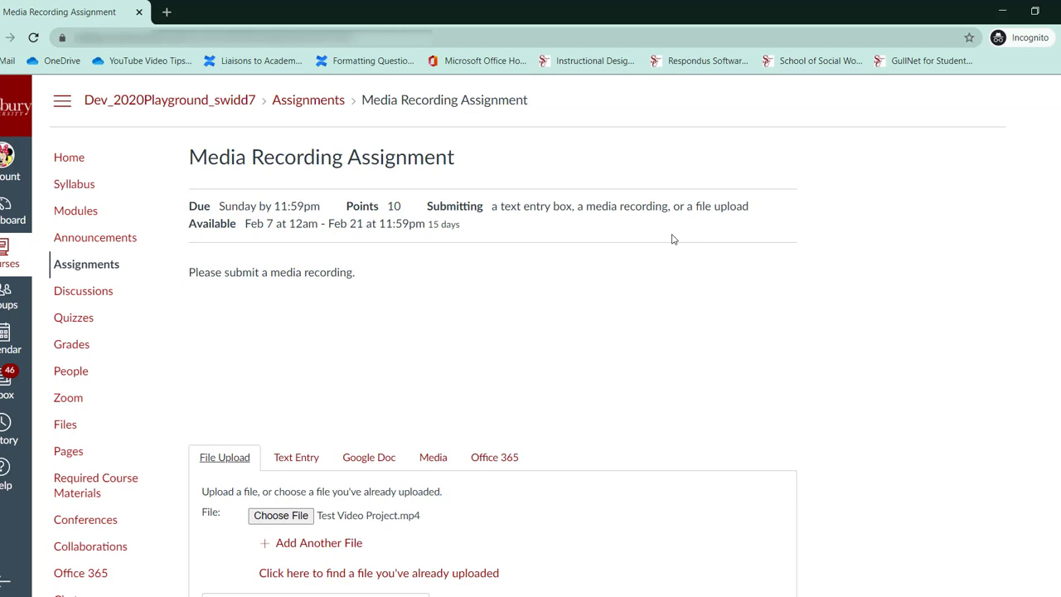
Step: Switch to Text Entry submission and bring up the Record/Upload Media window
scroll("down", 3)
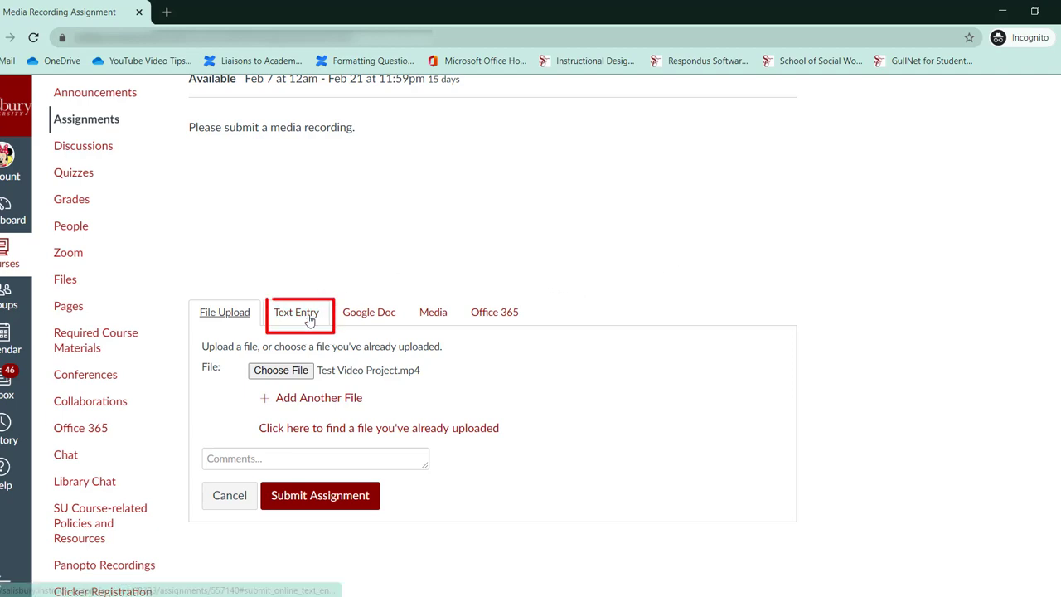
left_click(296, 311)
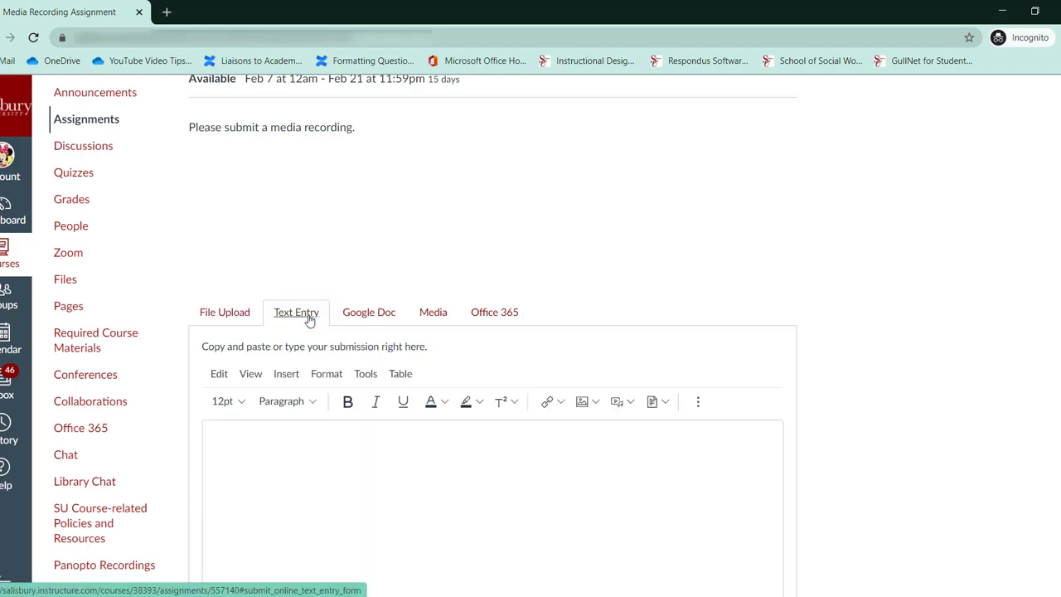
scroll("down", 3)
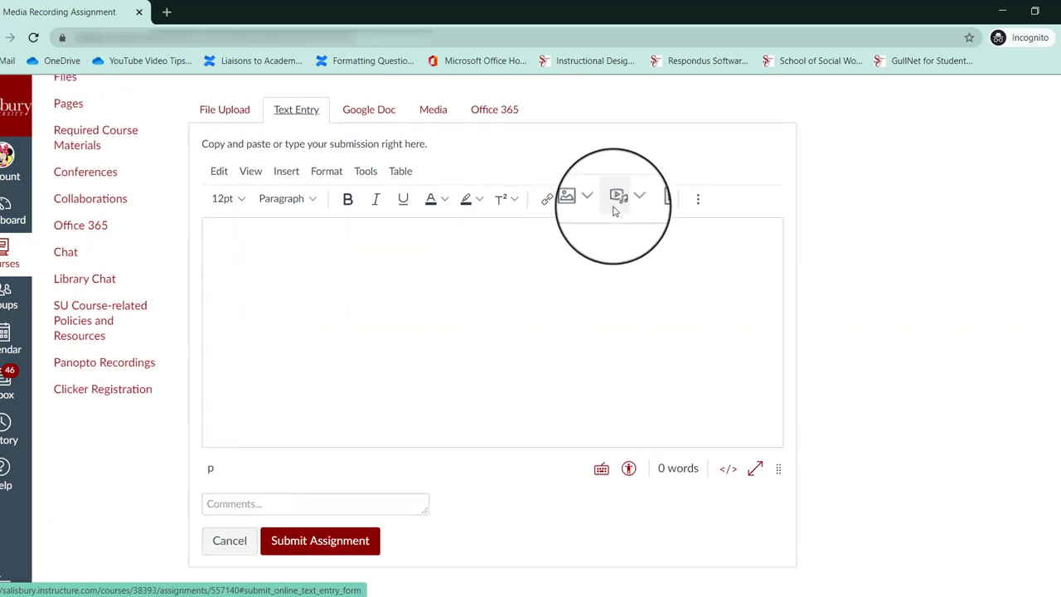
left_click(617, 198)
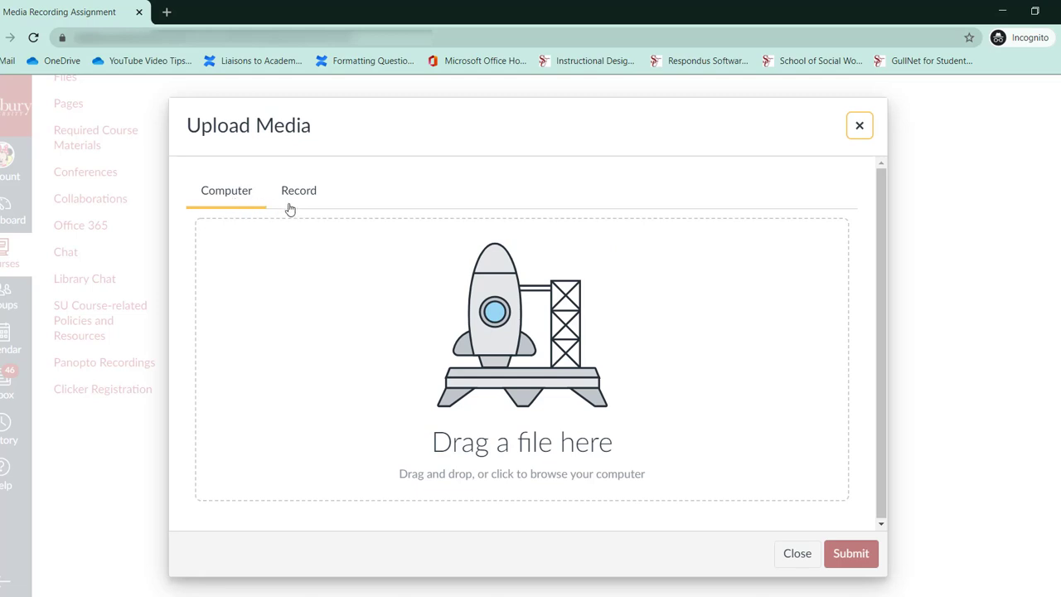
mouse_move(302, 208)
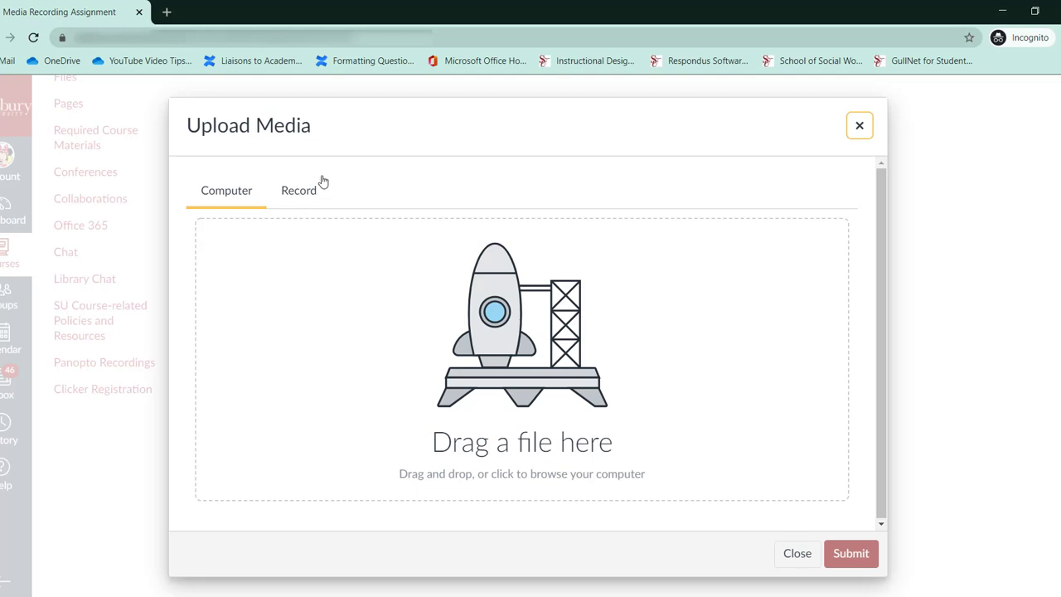
Step: On the Record tab, allow microphone access and confirm the microphone selection
left_click(298, 190)
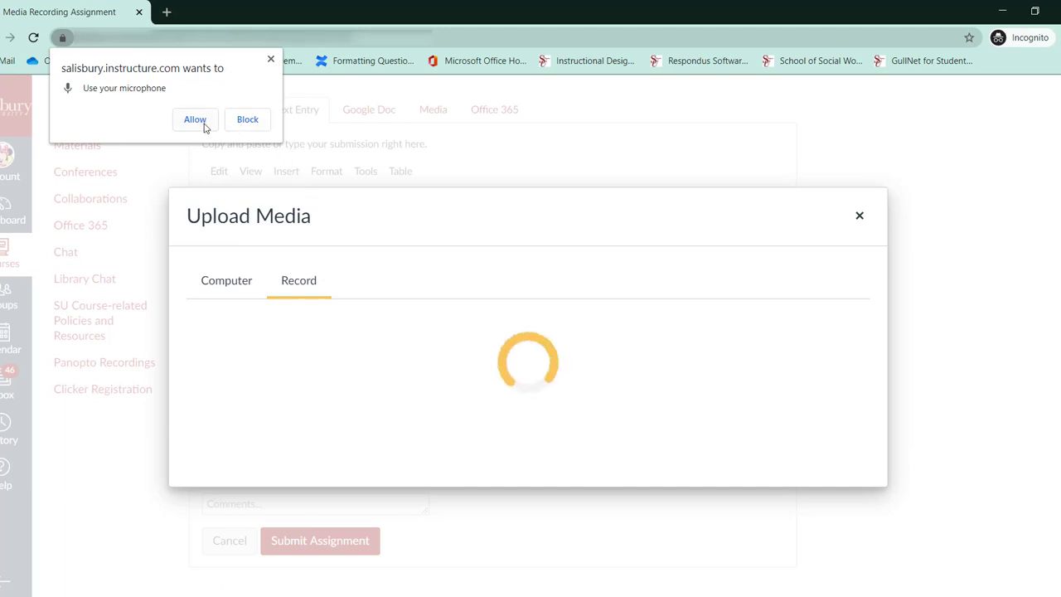
left_click(194, 119)
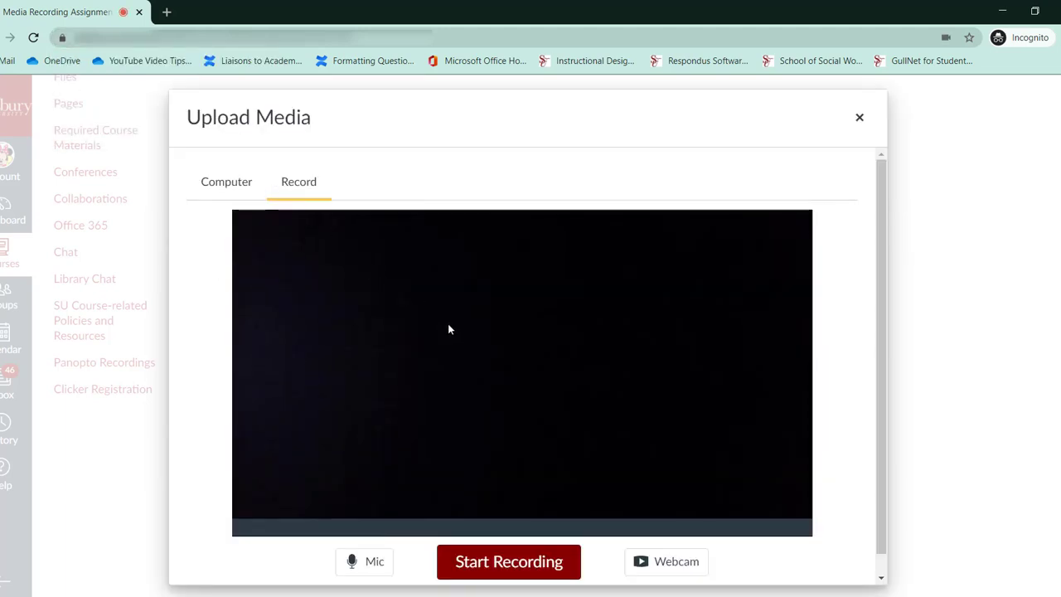
left_click(362, 562)
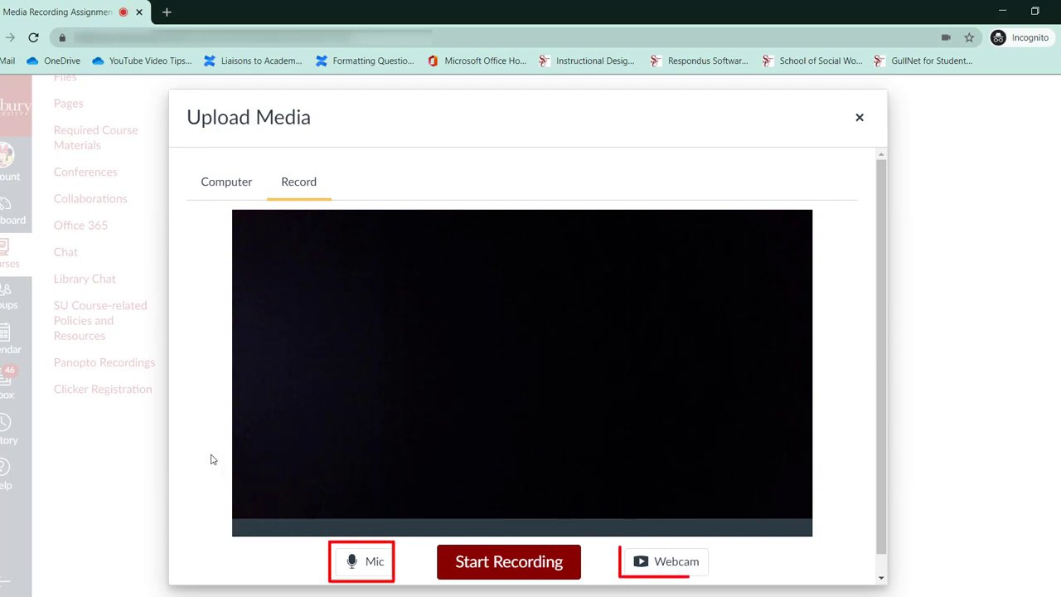
left_click(666, 561)
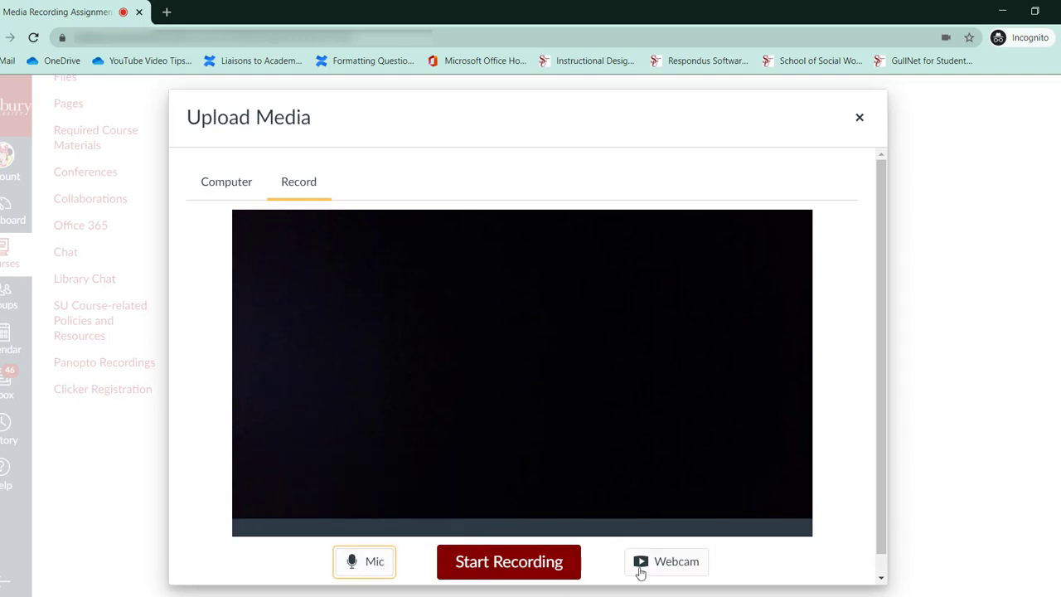
Step: Confirm the webcam, record a short clip, stop, and save it
left_click(665, 561)
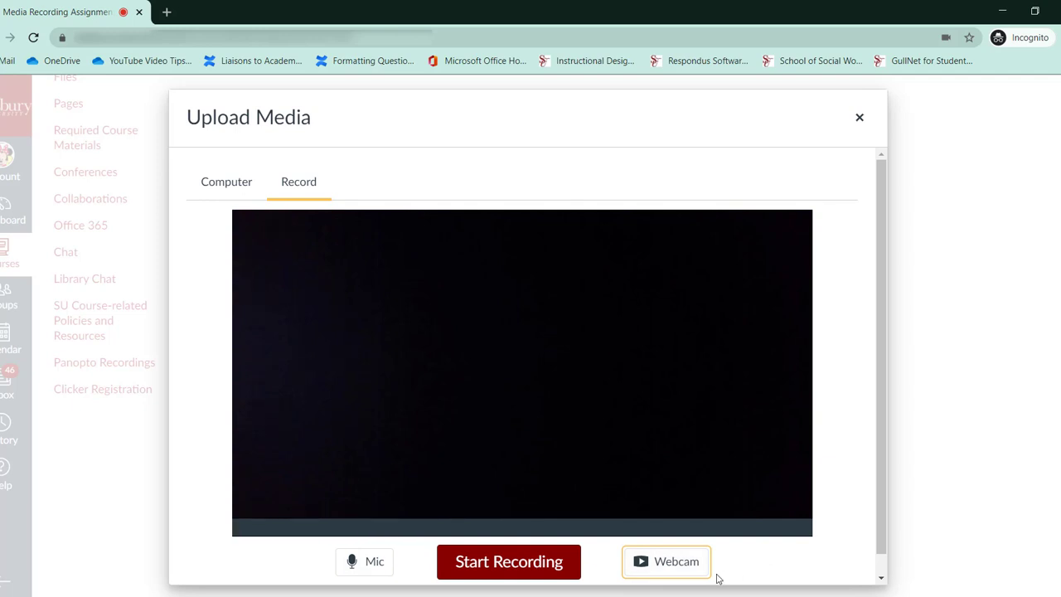
left_click(508, 561)
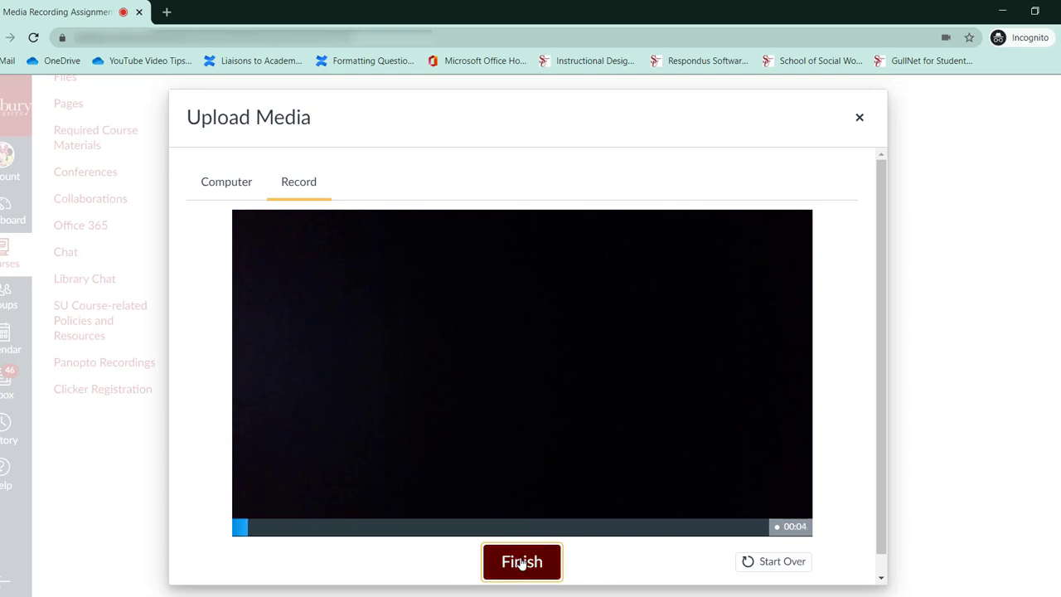
left_click(521, 561)
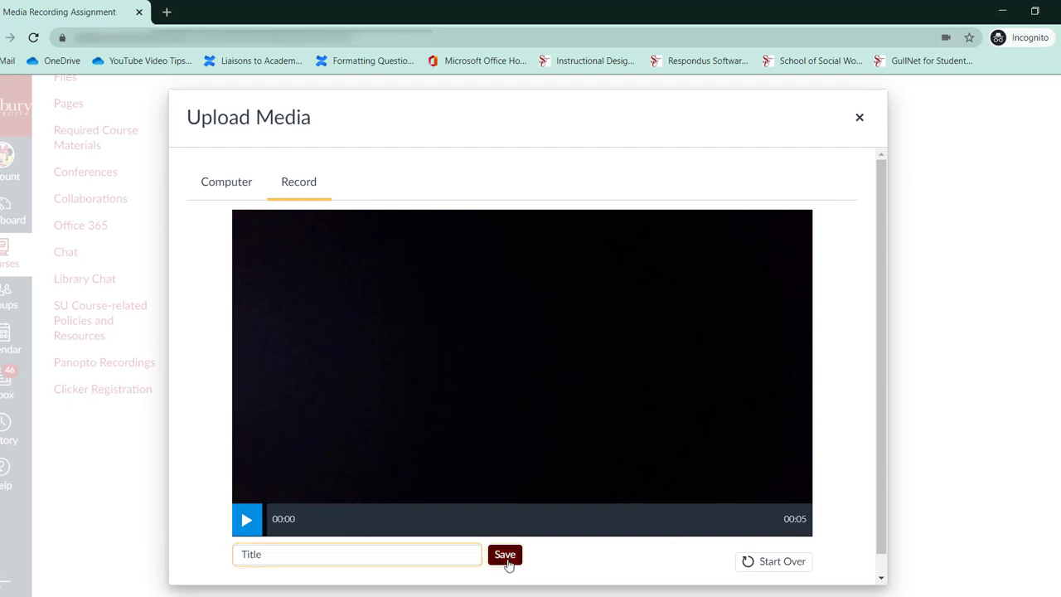
left_click(503, 554)
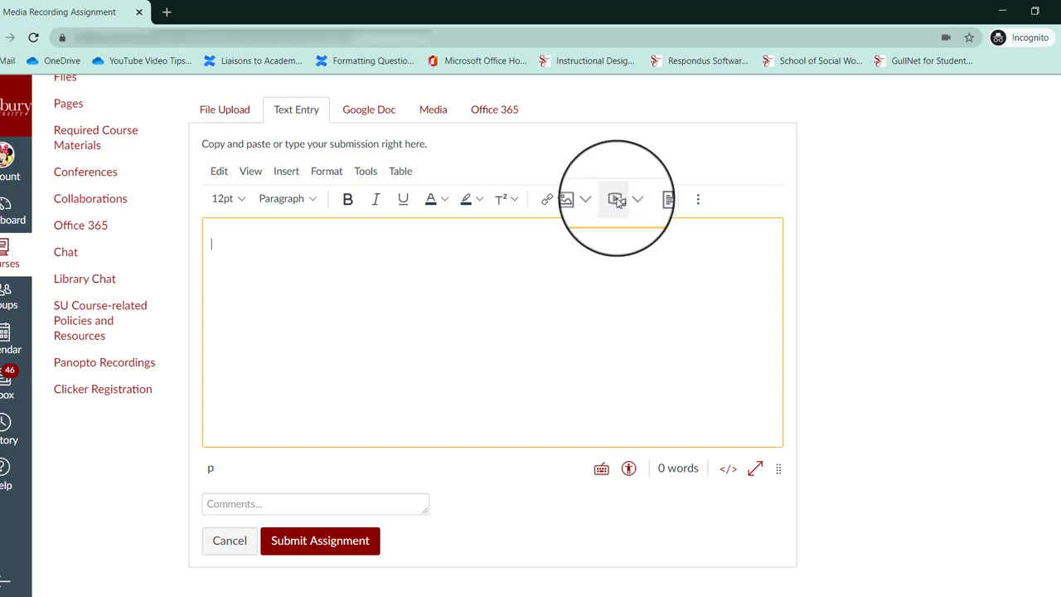
Step: Upload Test Video Project from the computer through Upload Media and submit it
left_click(615, 199)
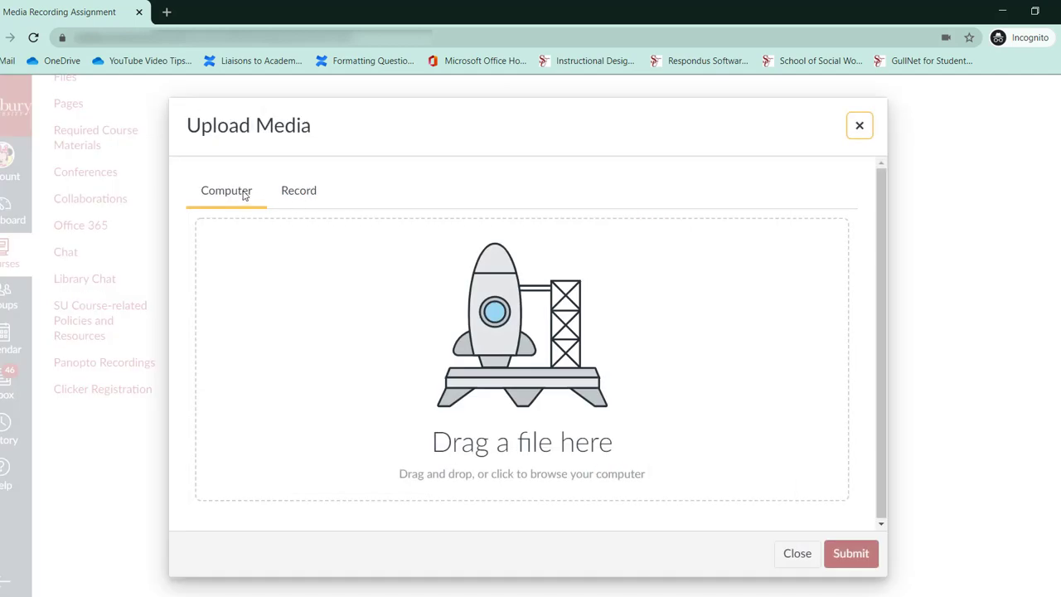
mouse_move(427, 199)
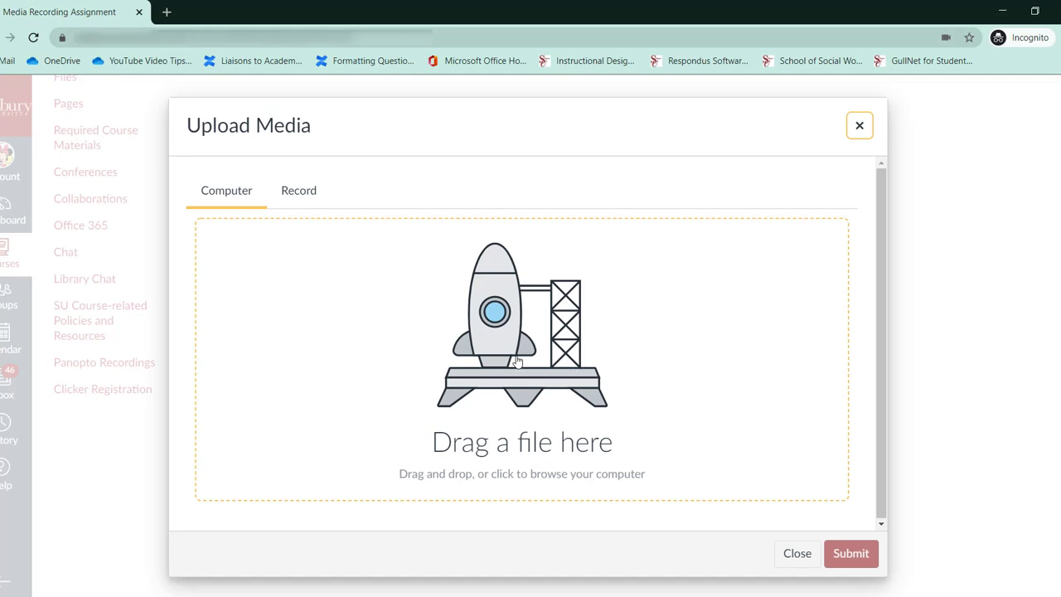
left_click(522, 356)
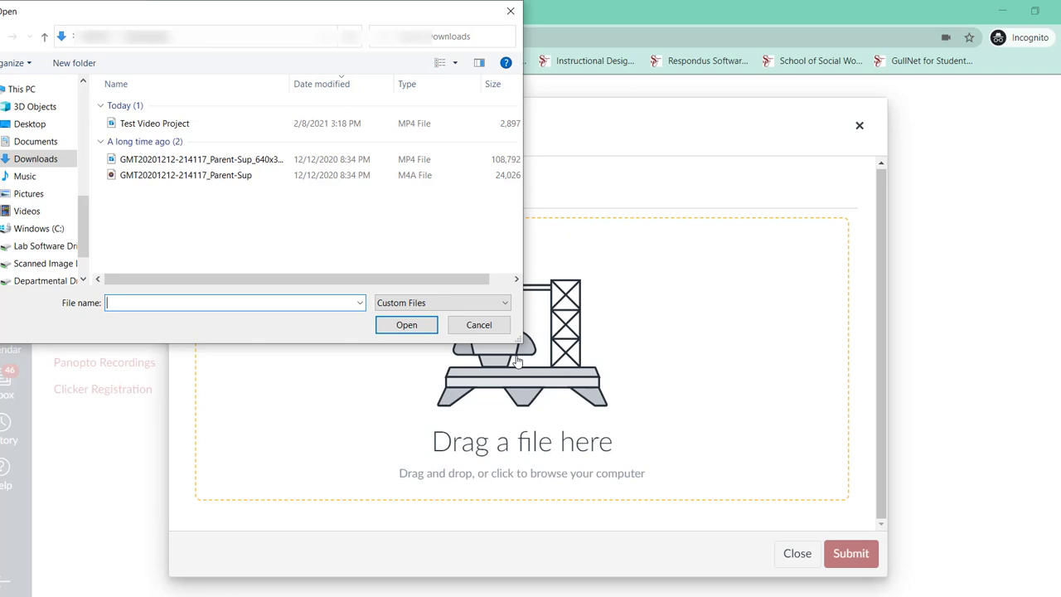
left_click(154, 123)
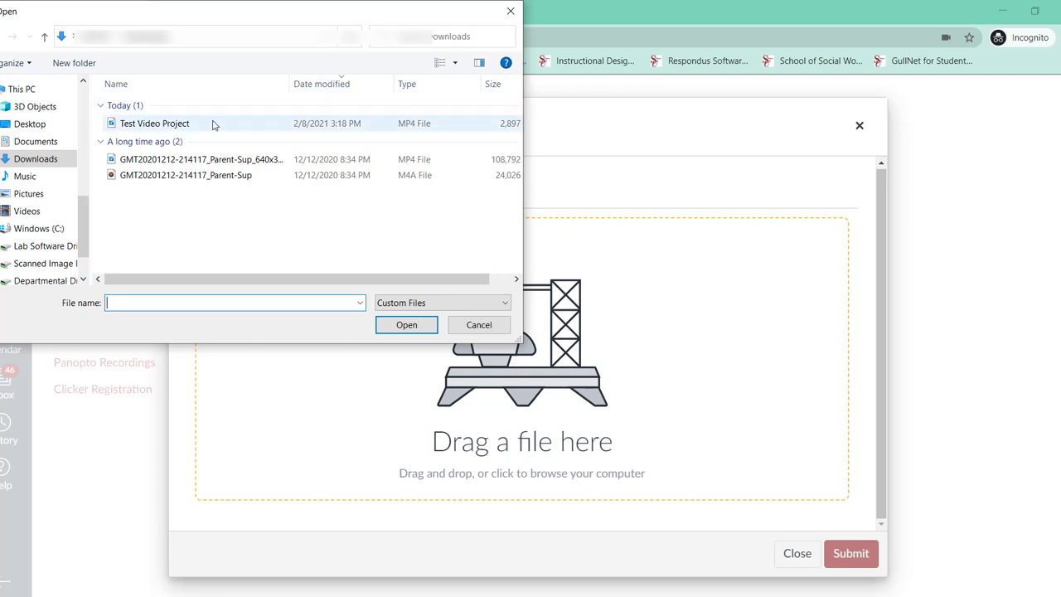
left_click(155, 122)
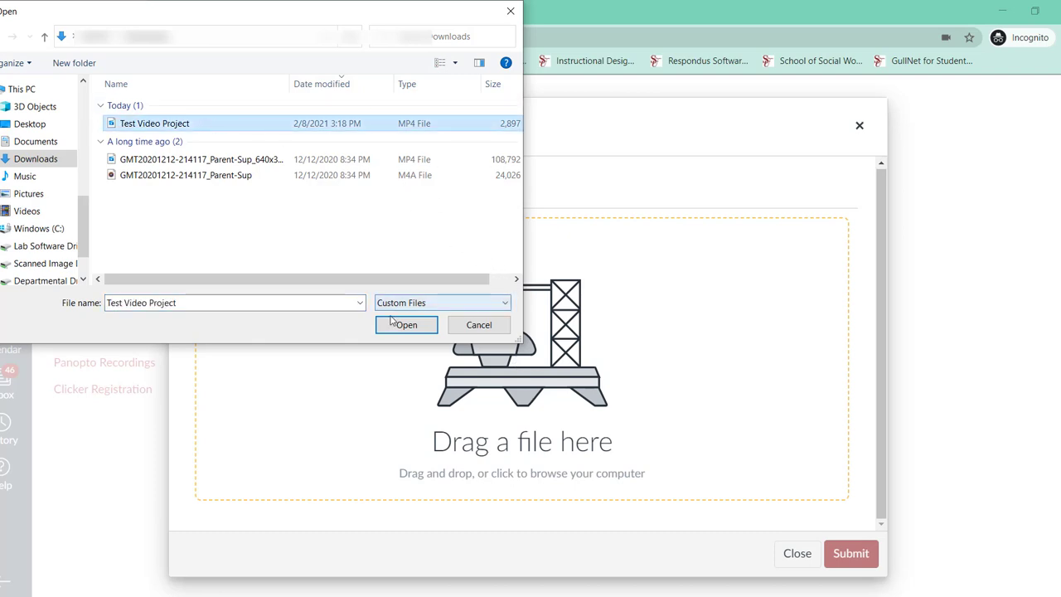
left_click(407, 324)
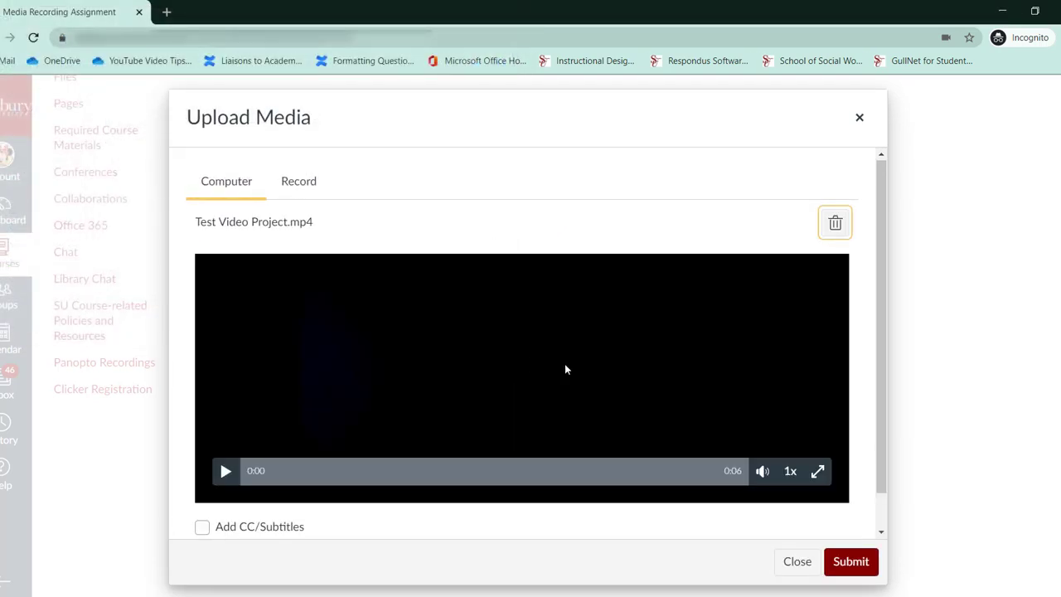
mouse_move(576, 371)
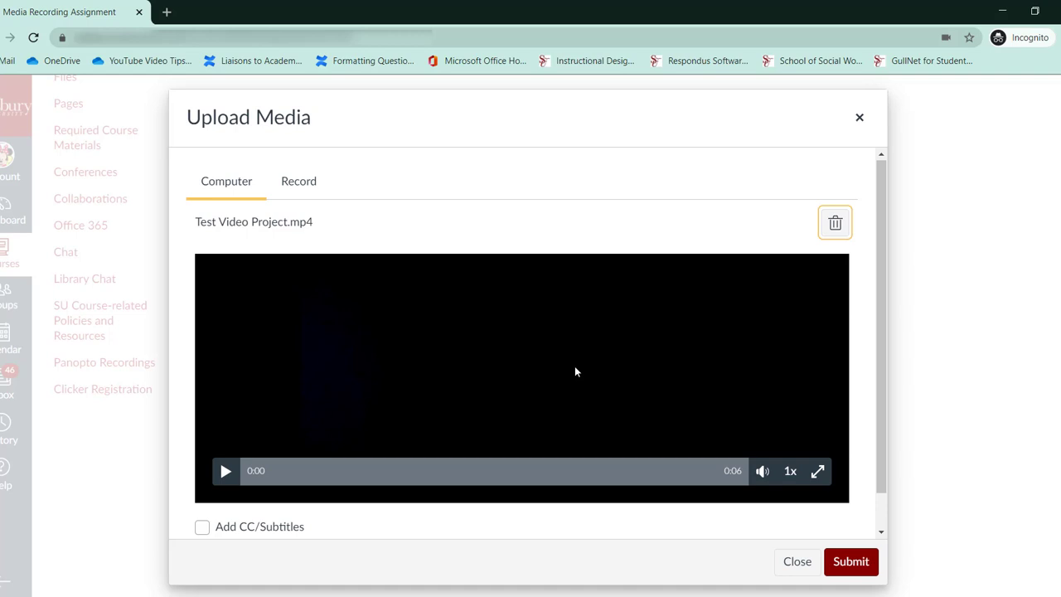
mouse_move(629, 370)
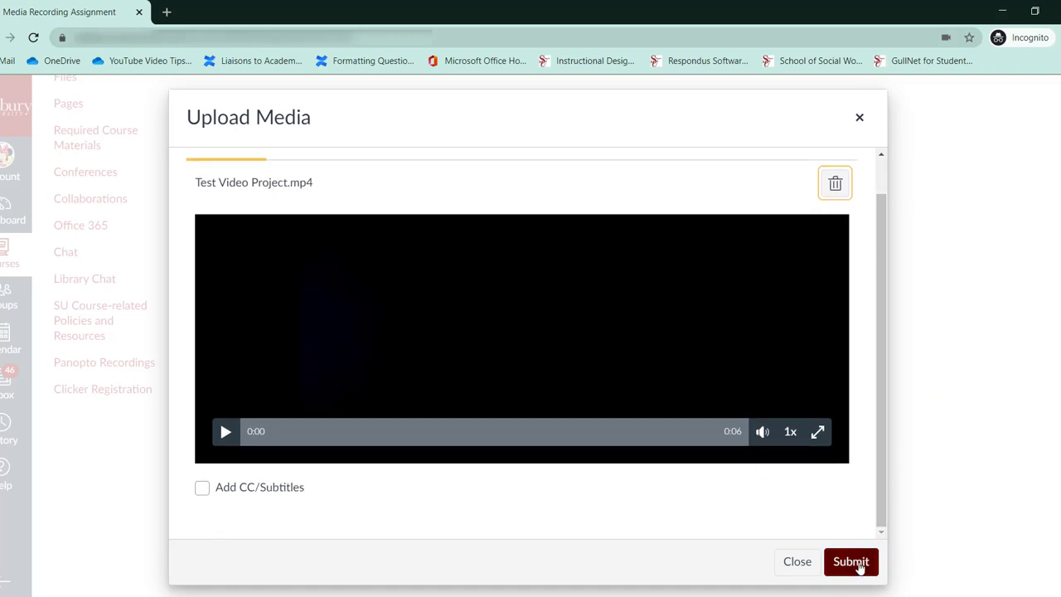
left_click(850, 561)
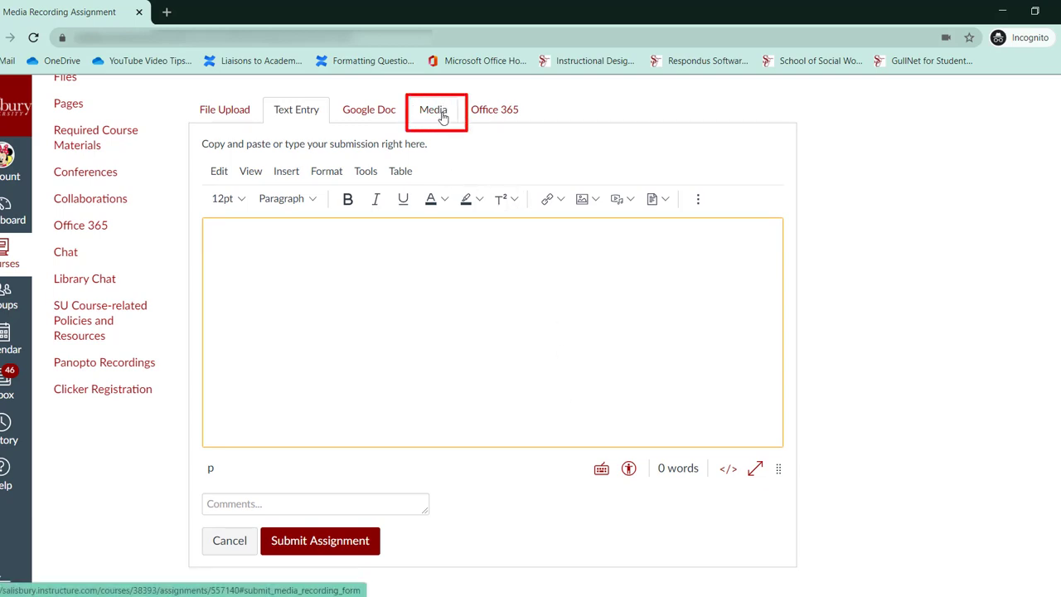
Step: Under the Media option, record a short clip and save it to the submission
left_click(433, 109)
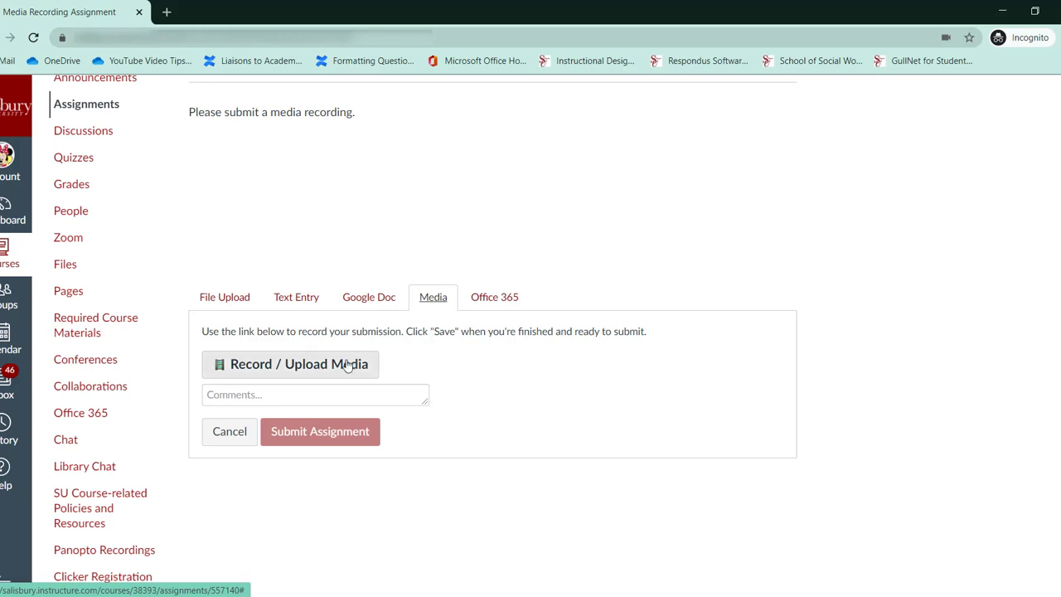
left_click(290, 364)
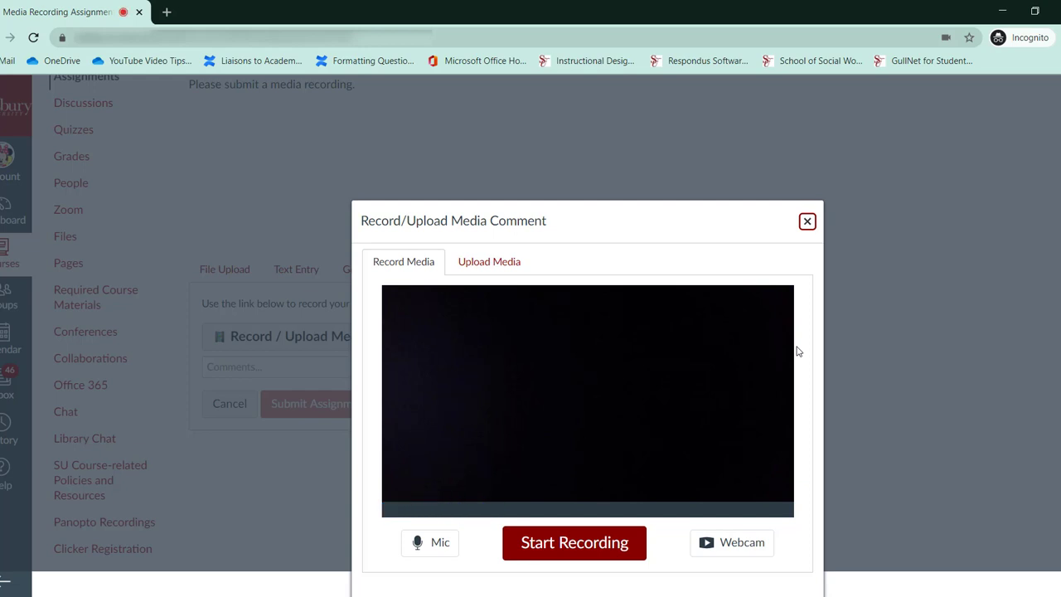
left_click(574, 542)
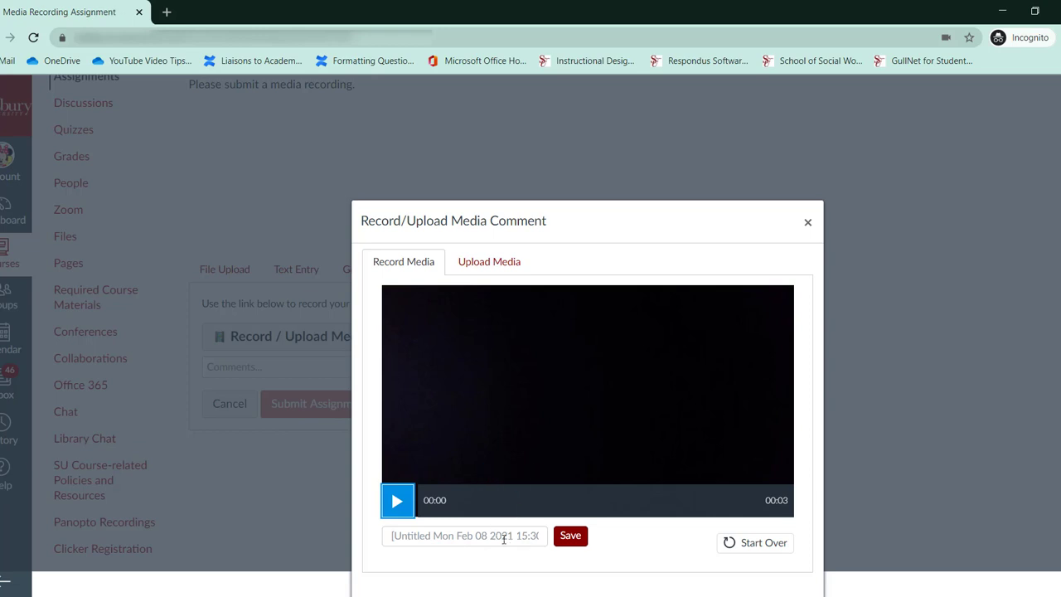
left_click(571, 536)
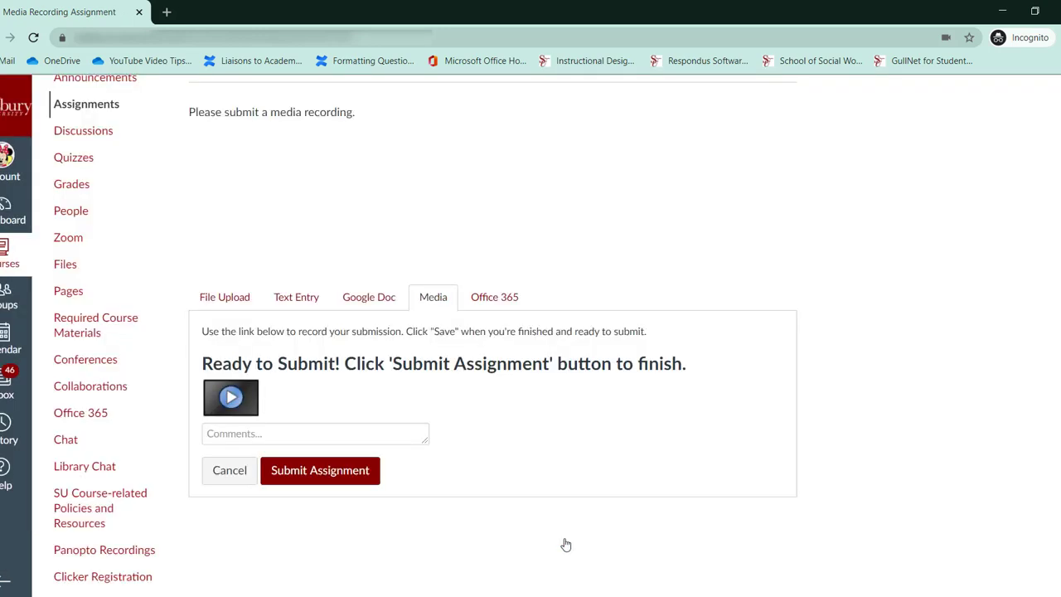
mouse_move(493, 448)
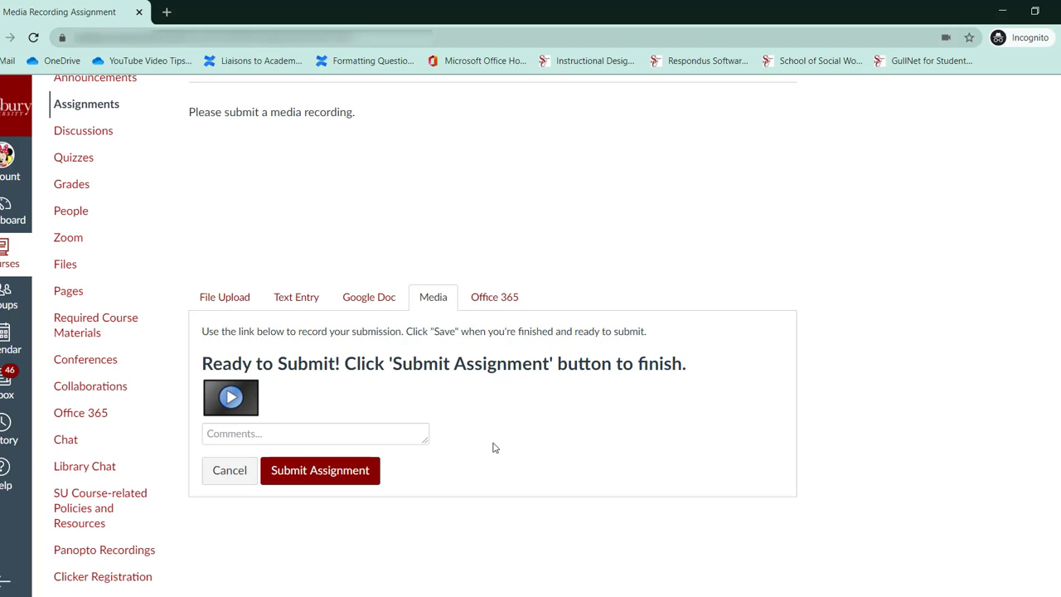
Step: Replace the Media submission with the Test Video Project file uploaded from the computer
left_click(223, 297)
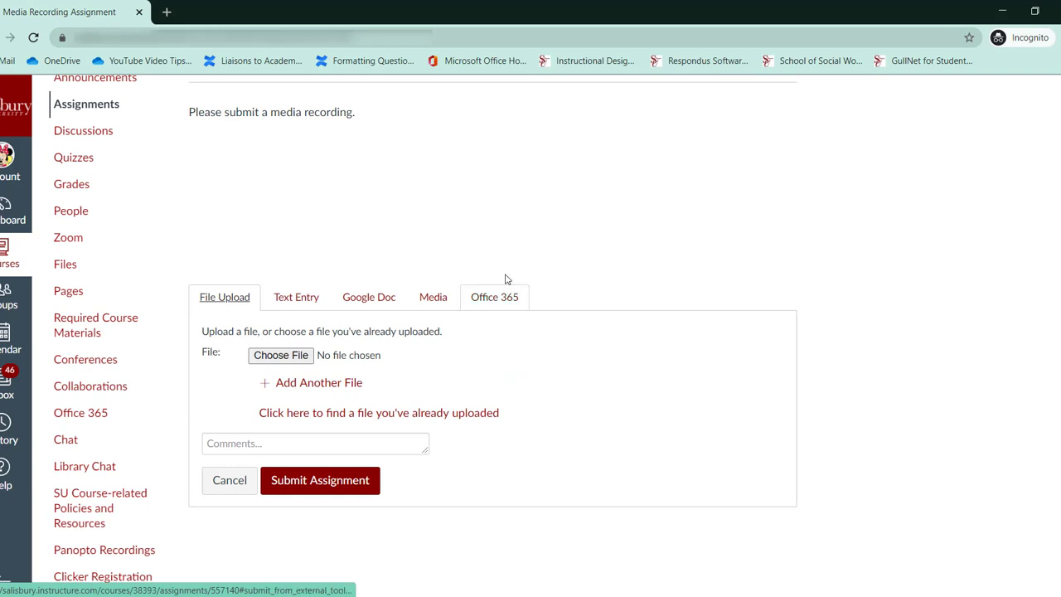
left_click(433, 297)
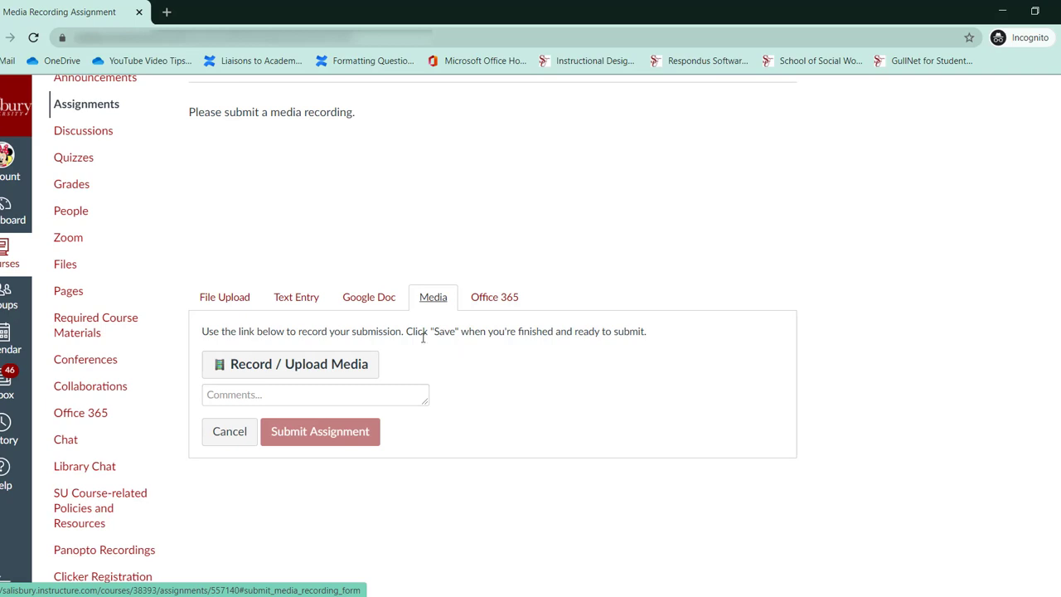
left_click(290, 363)
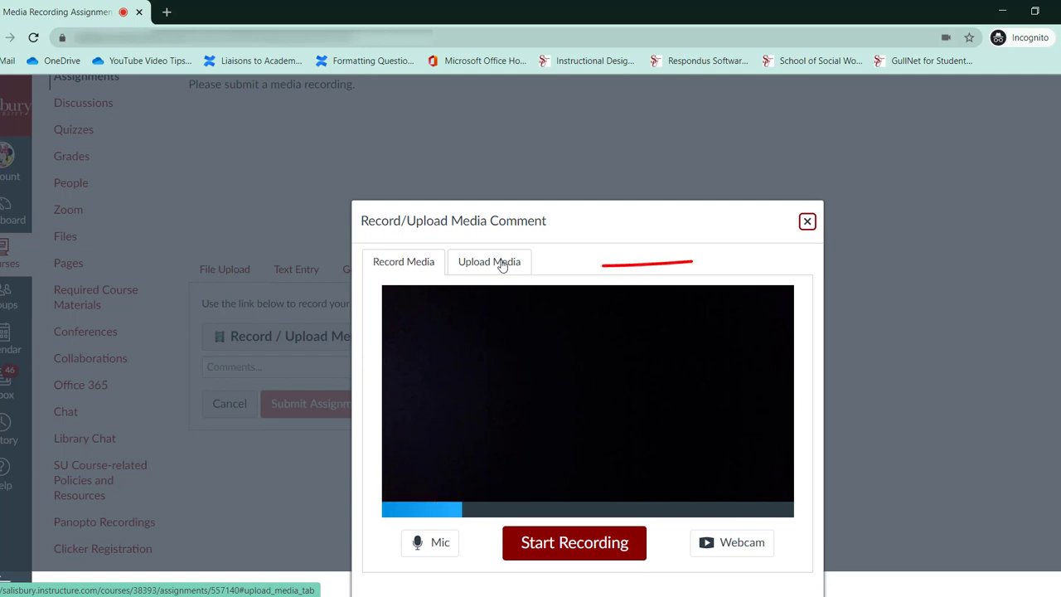
left_click(489, 261)
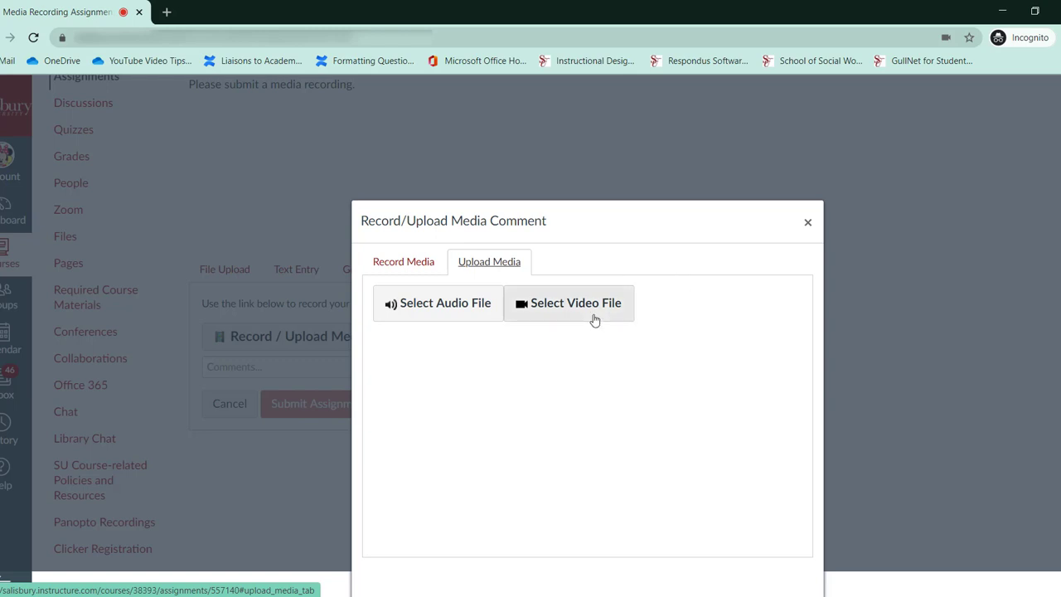
left_click(568, 303)
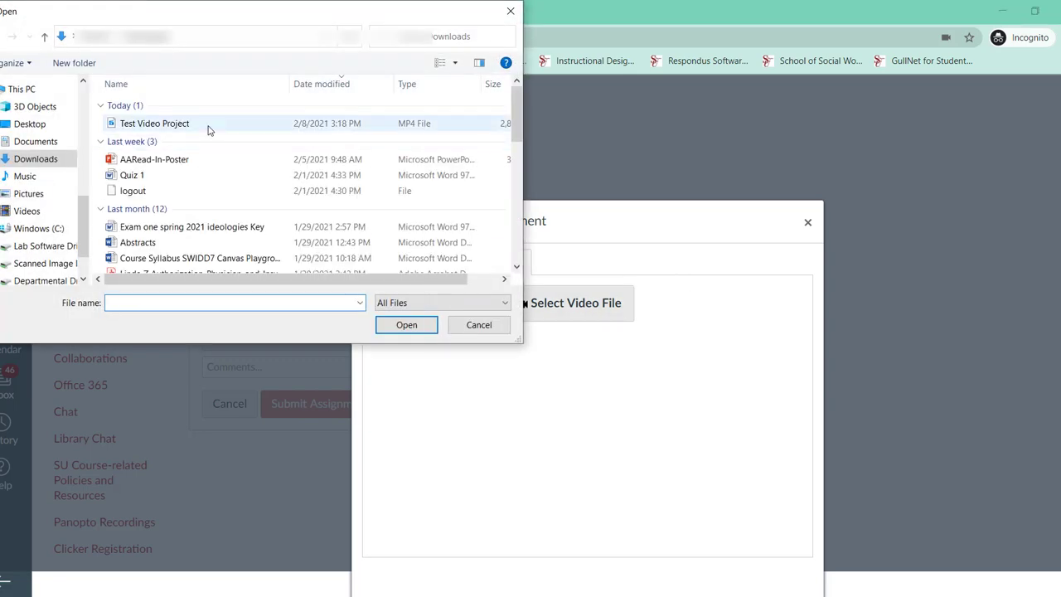
left_click(407, 324)
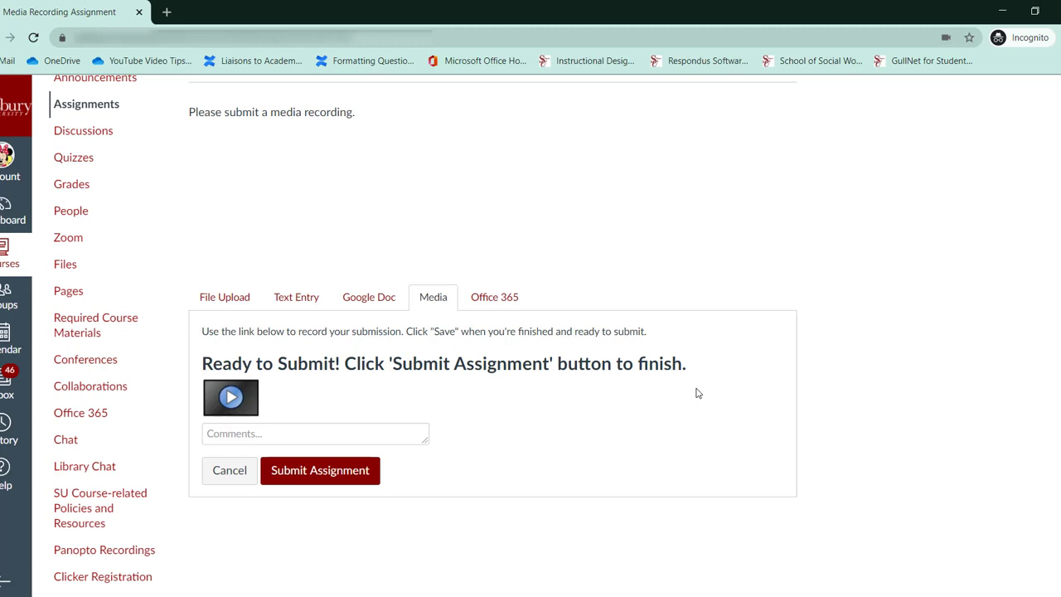
mouse_move(812, 386)
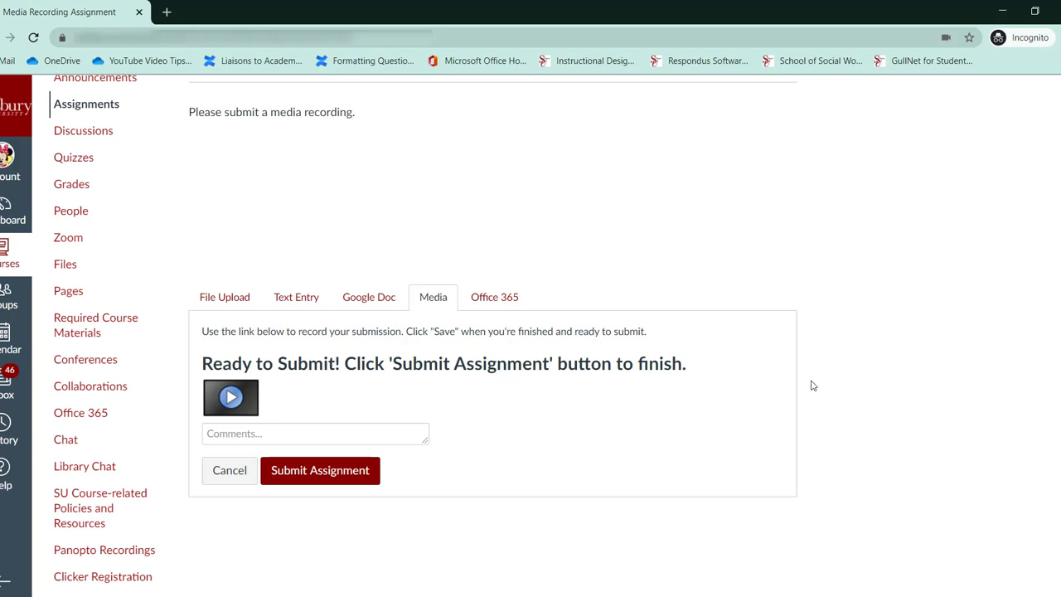
mouse_move(426, 356)
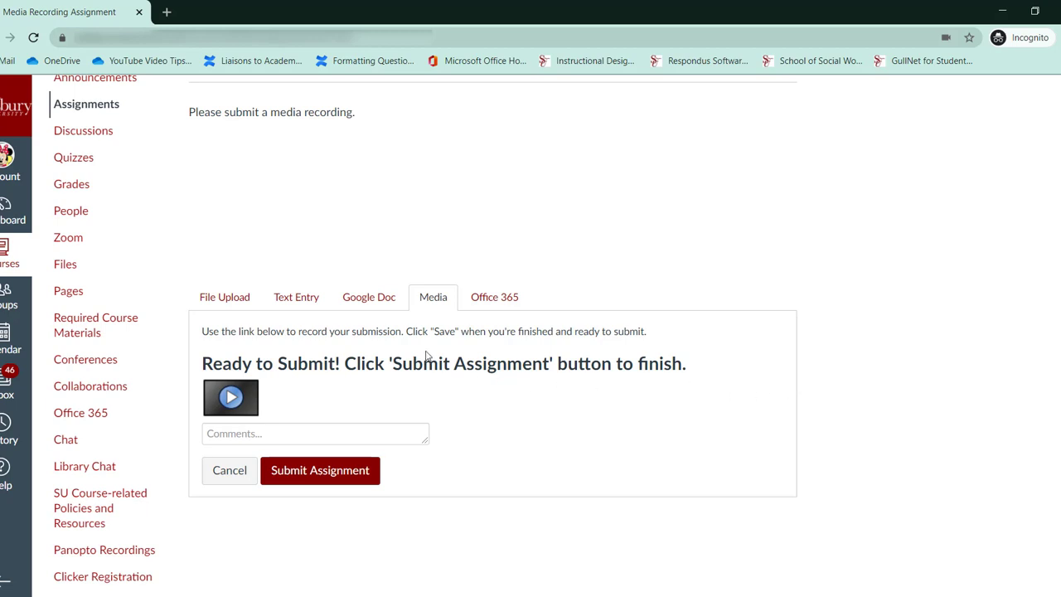
Step: Submit the assignment with the attached Test Video Project video
left_click(320, 470)
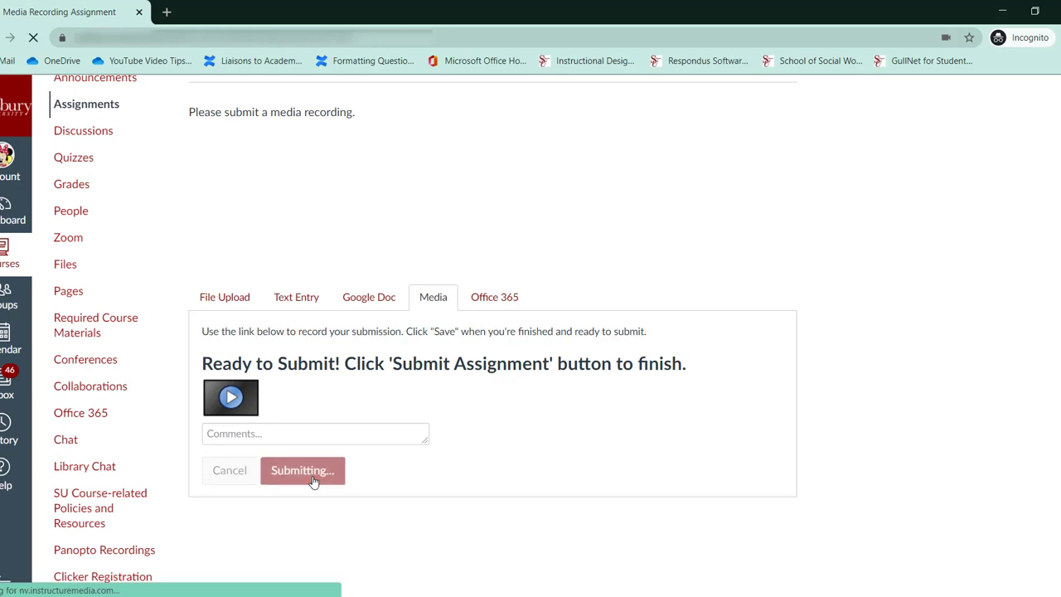
left_click(302, 470)
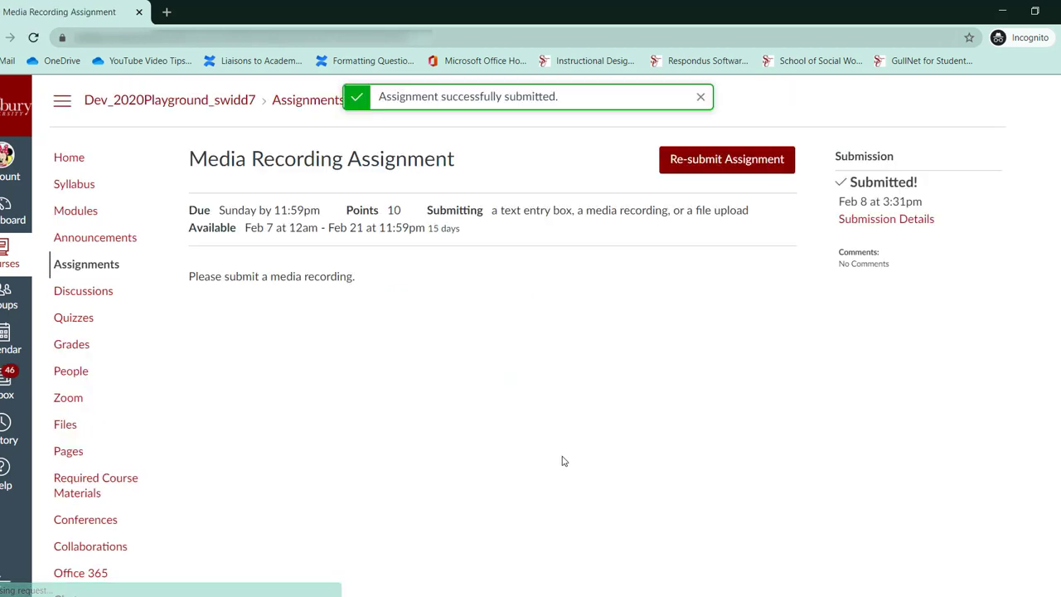